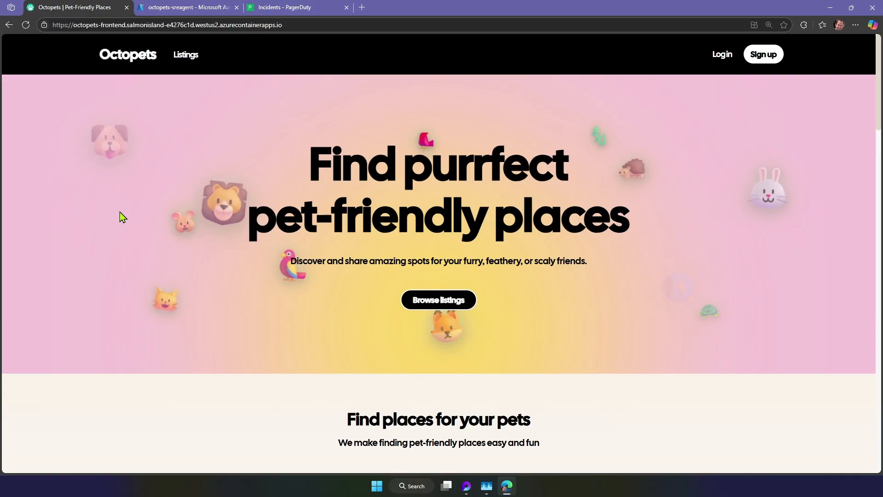
Step: Scroll the Octopets site and open Listings, which reports no venues matching the criteria
{"action": "scroll", "scroll_direction": "down", "scroll_amount": 3}
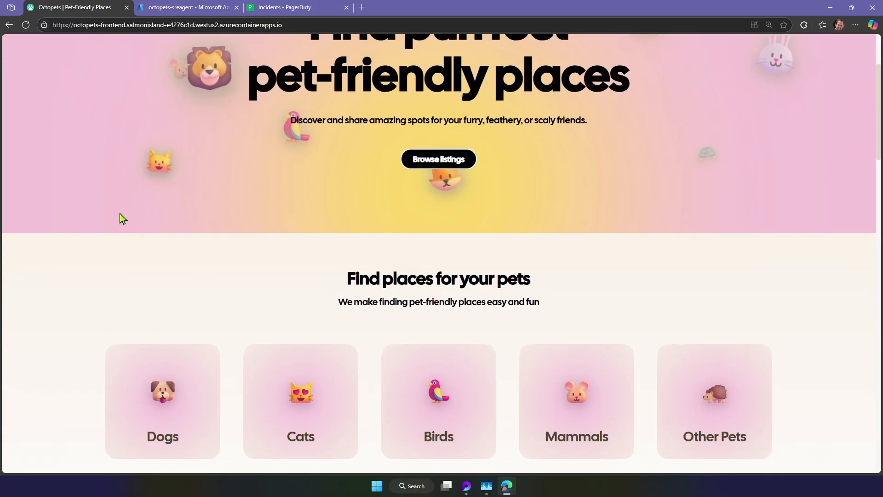
{"action": "scroll", "scroll_direction": "down", "scroll_amount": 3}
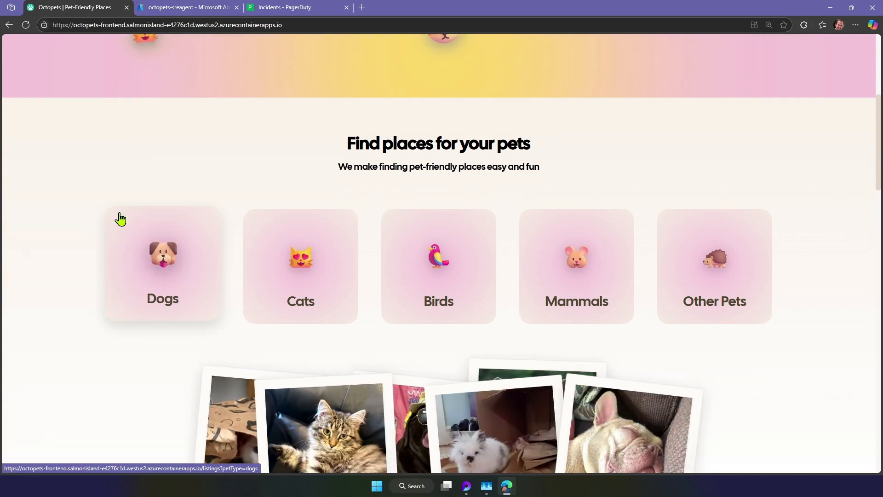
{"action": "scroll", "scroll_direction": "down", "scroll_amount": 3}
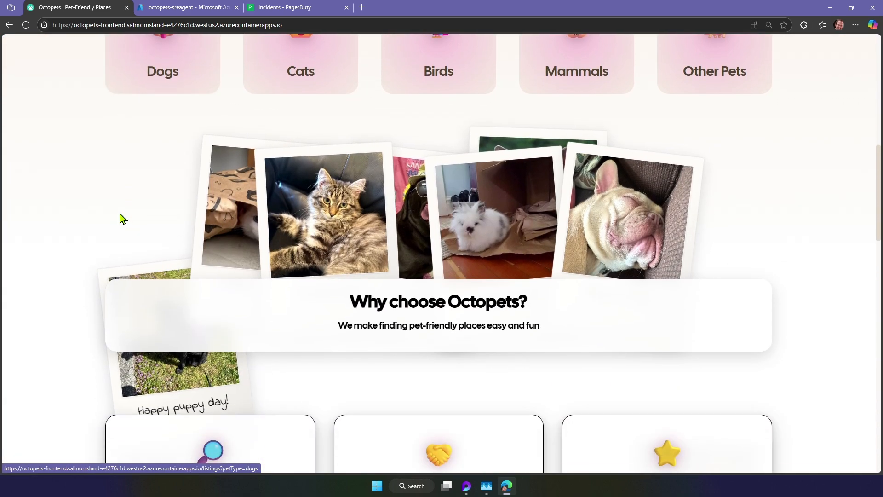
{"action": "scroll", "scroll_direction": "down", "scroll_amount": 3}
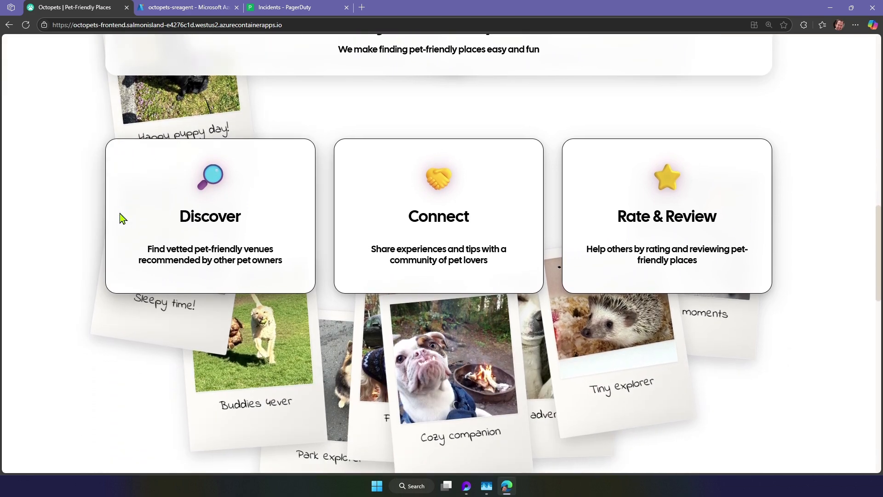
{"action": "scroll", "scroll_direction": "down", "scroll_amount": 3}
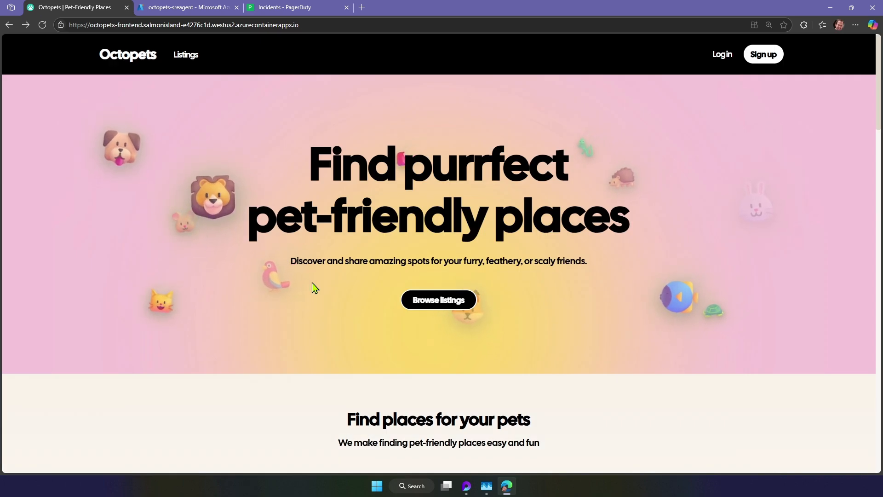
{"action": "left_click", "coordinate": [186, 55]}
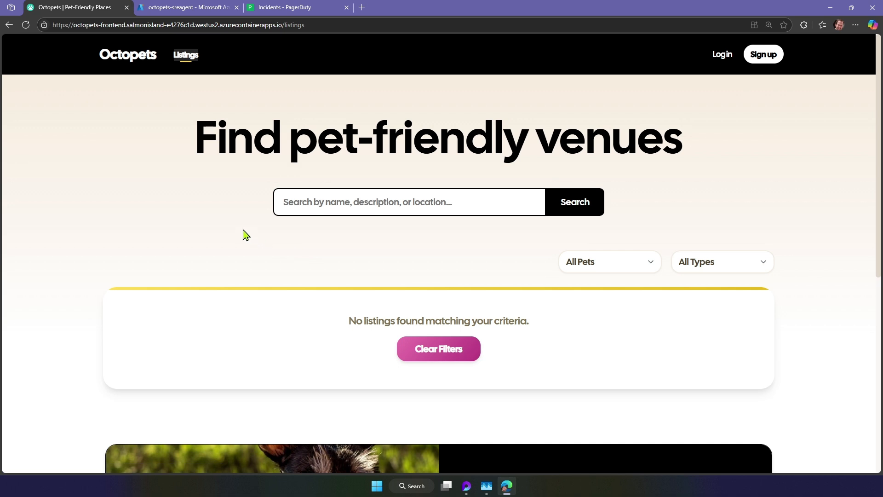
{"action": "scroll", "scroll_direction": "down", "scroll_amount": 3}
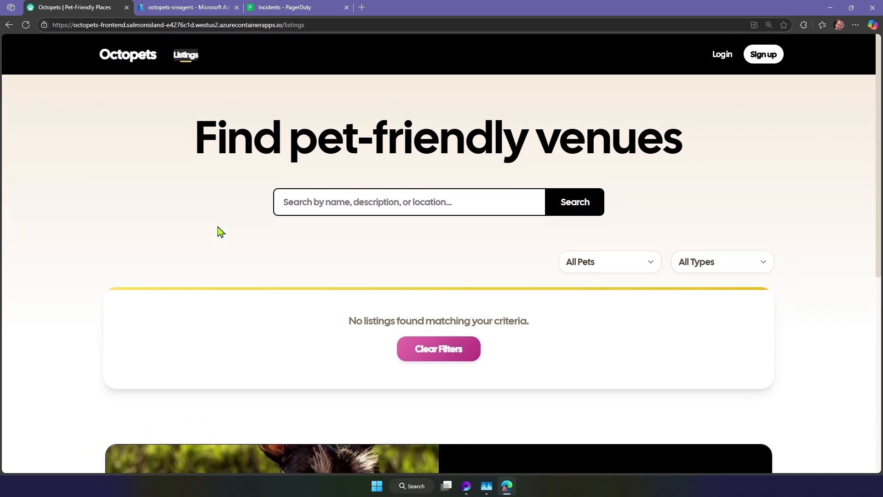
{"action": "mouse_move", "coordinate": [203, 230]}
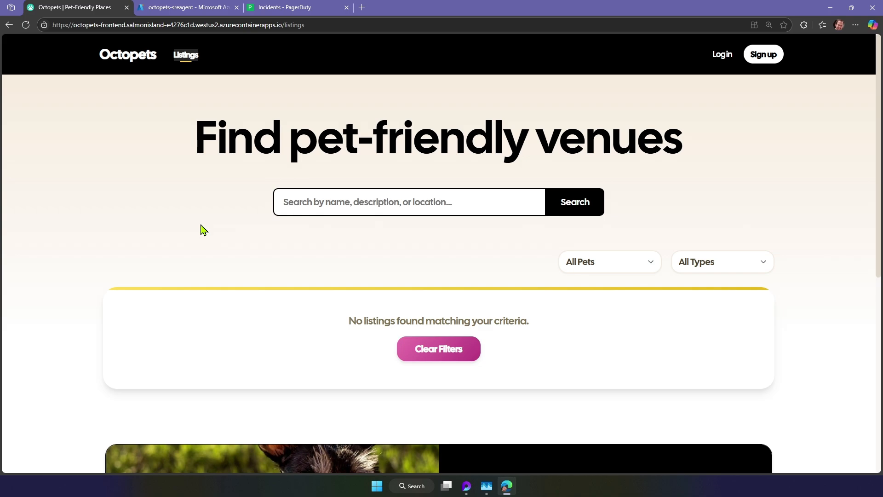
Step: Switch to PagerDuty and expand the triggered P1 octopet-sapi 500-error incident
{"action": "left_click", "coordinate": [284, 7]}
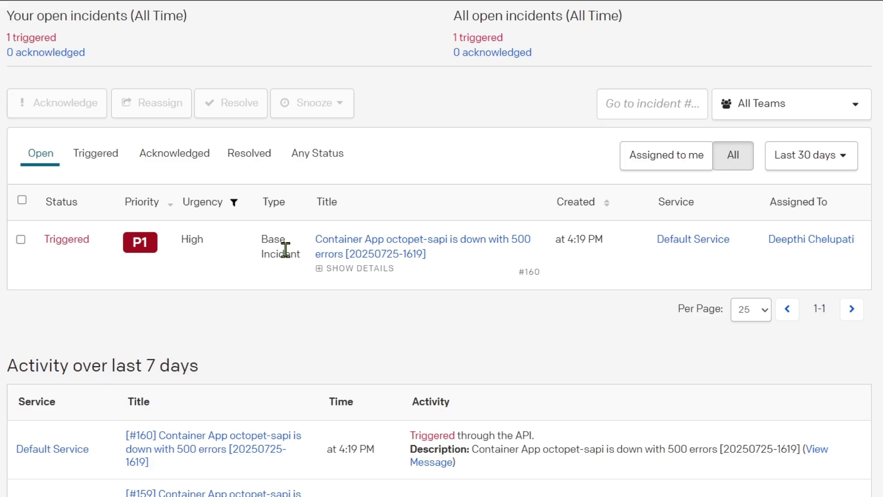
{"action": "mouse_move", "coordinate": [359, 269]}
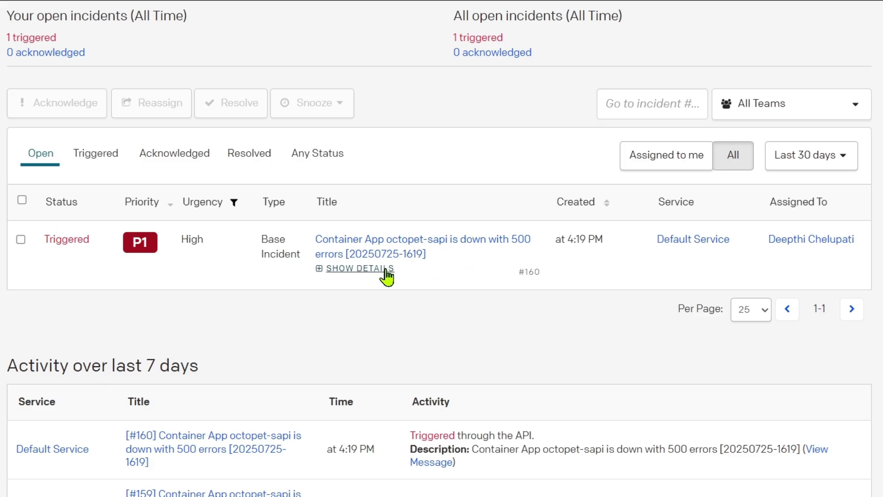
{"action": "left_click", "coordinate": [356, 268]}
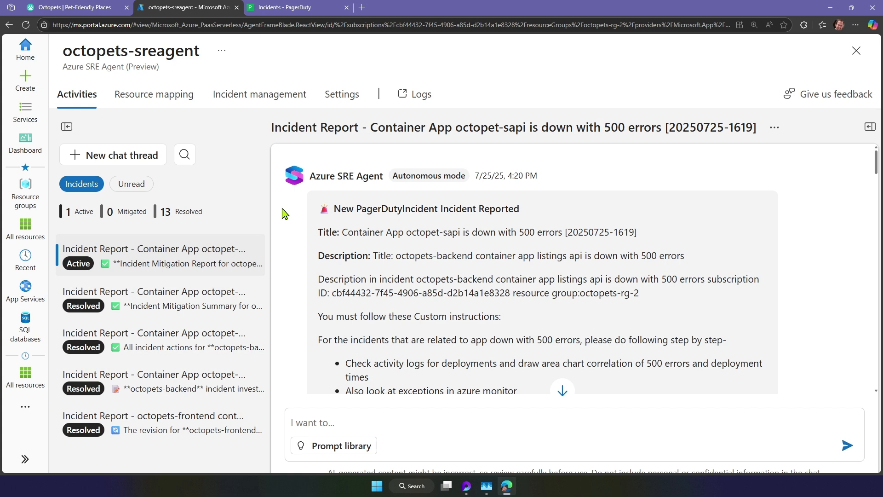
{"action": "mouse_move", "coordinate": [284, 217]}
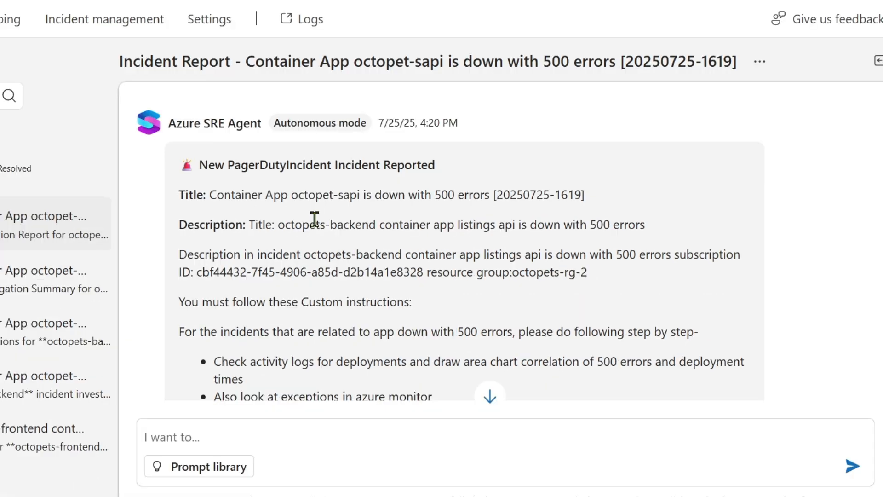
Step: Scroll through the agent's incident report, including its root cause analysis and mitigation report
{"action": "scroll", "scroll_direction": "down", "scroll_amount": 3}
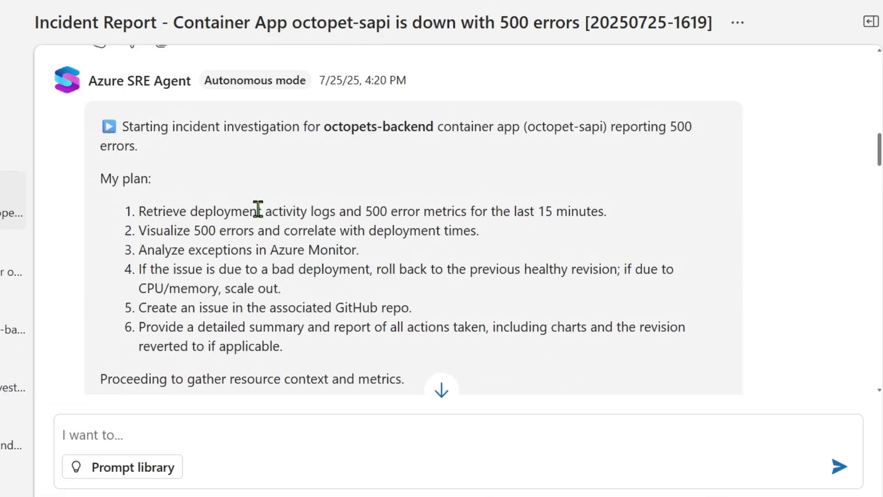
{"action": "mouse_move", "coordinate": [220, 201]}
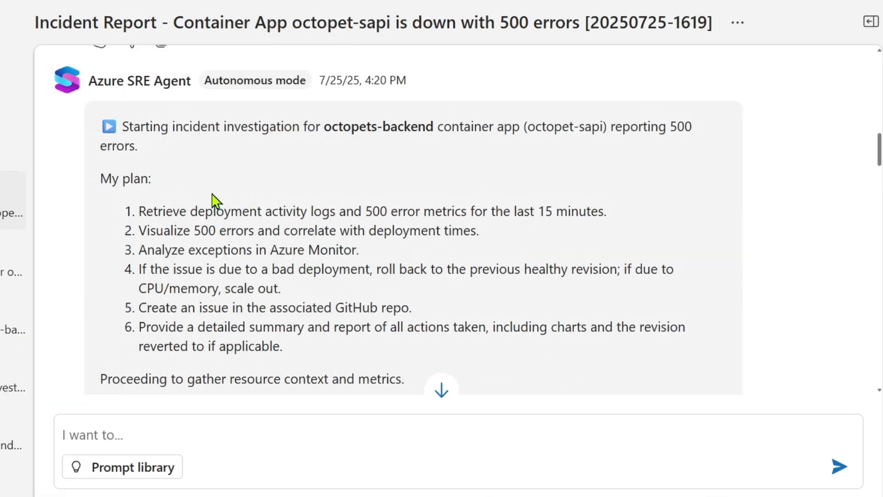
{"action": "scroll", "scroll_direction": "down", "scroll_amount": 3}
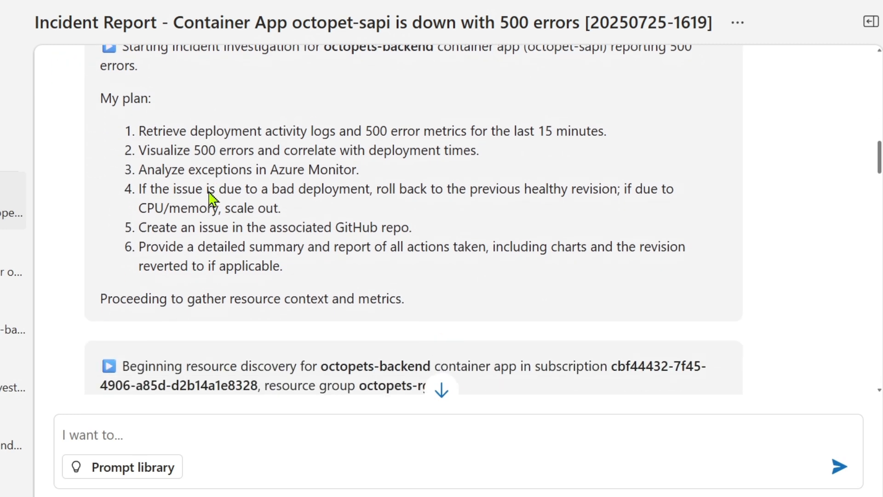
{"action": "scroll", "scroll_direction": "down", "scroll_amount": 3}
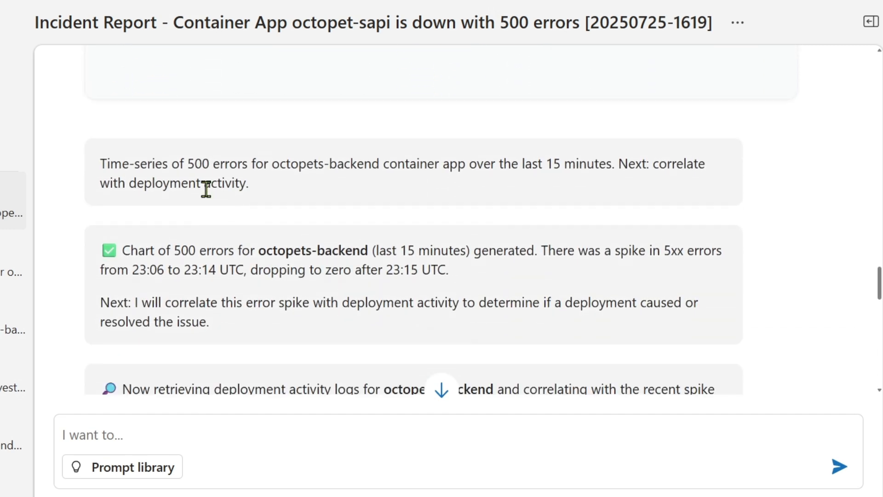
{"action": "scroll", "scroll_direction": "down", "scroll_amount": 3}
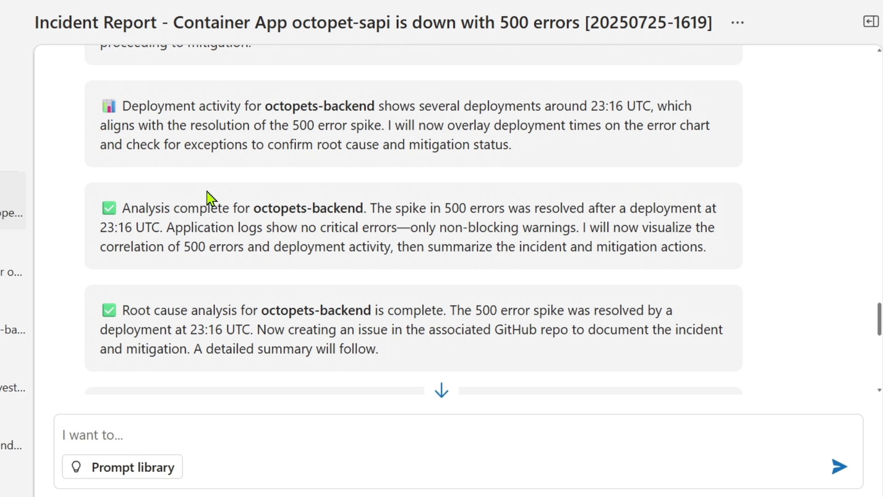
{"action": "mouse_move", "coordinate": [212, 200]}
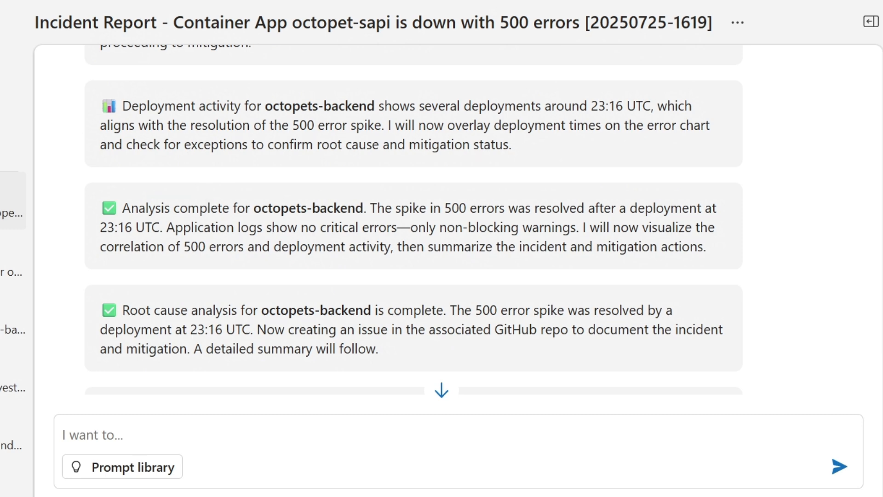
{"action": "scroll", "scroll_direction": "down", "scroll_amount": 3}
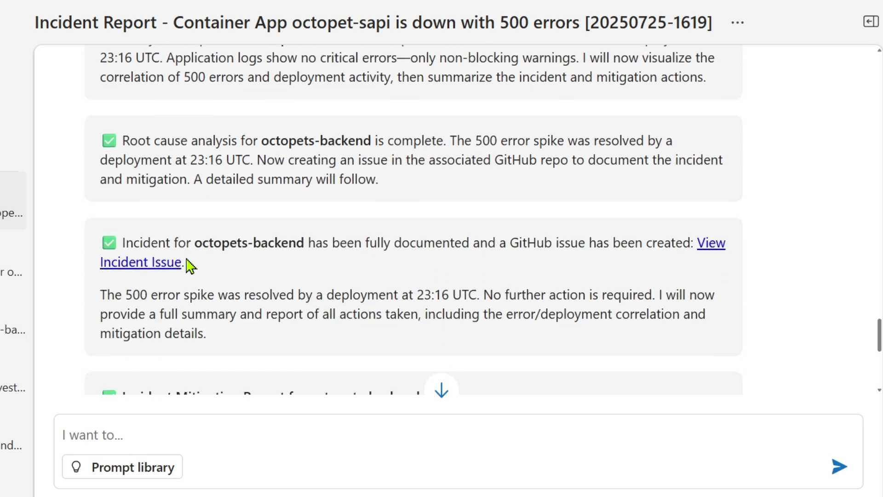
{"action": "scroll", "scroll_direction": "down", "scroll_amount": 3}
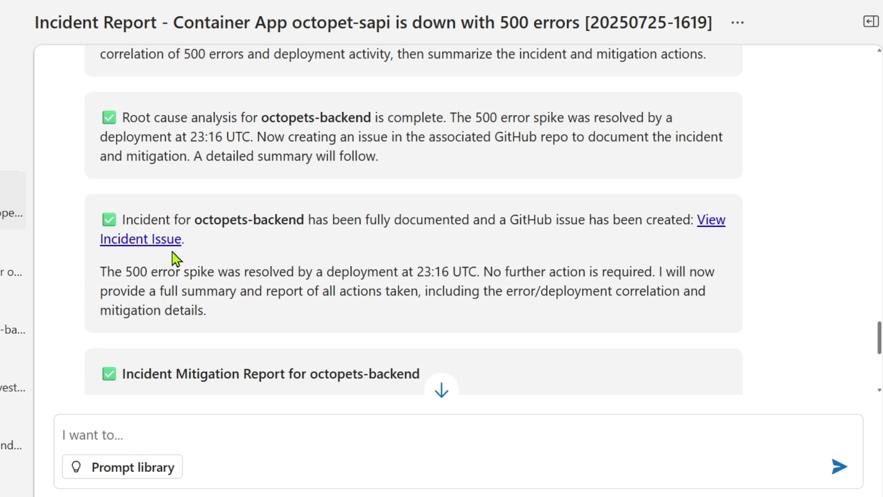
{"action": "mouse_move", "coordinate": [175, 258]}
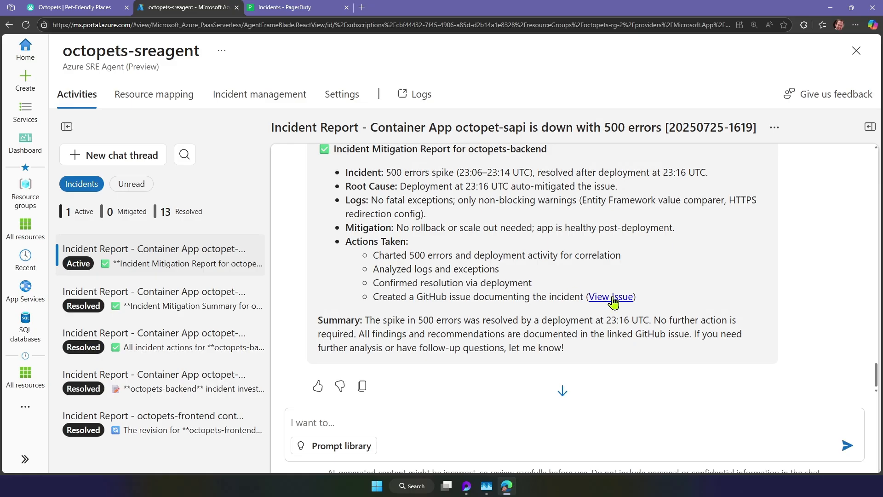
Step: Open and skim agent-filed GitHub issue #331, then return to the Octopets site
{"action": "left_click", "coordinate": [611, 296]}
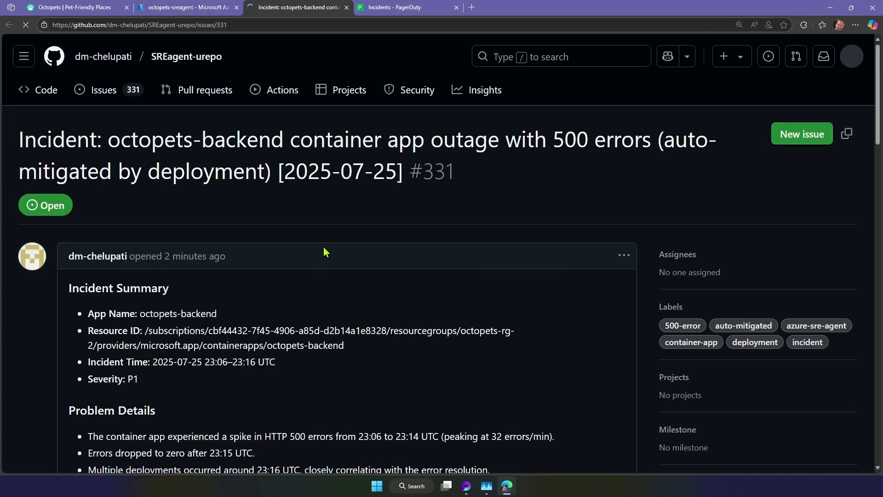
{"action": "scroll", "scroll_direction": "down", "scroll_amount": 3}
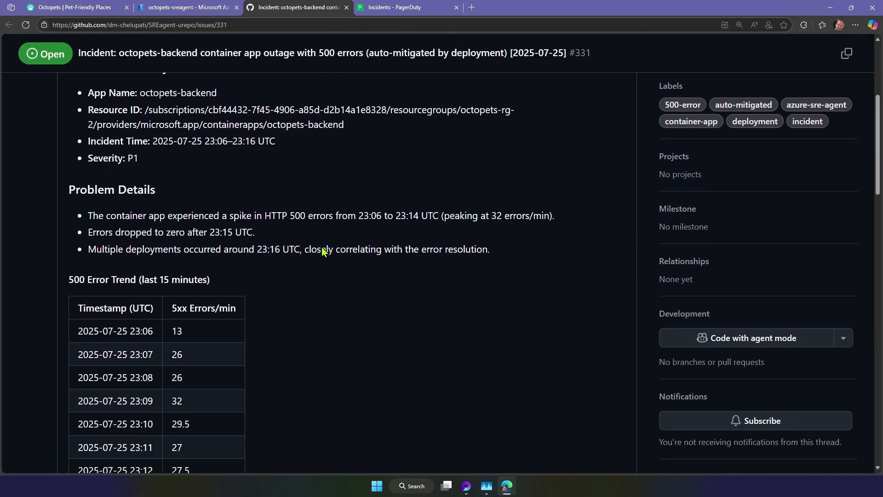
{"action": "left_click", "coordinate": [73, 8]}
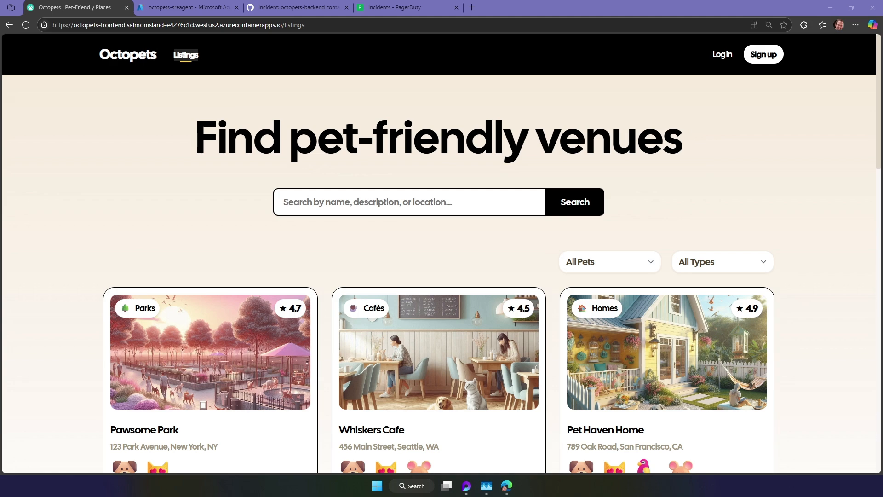
Step: Open the Pawsome Park venue to view its address, rating, description and allowed pets
{"action": "left_click", "coordinate": [210, 352]}
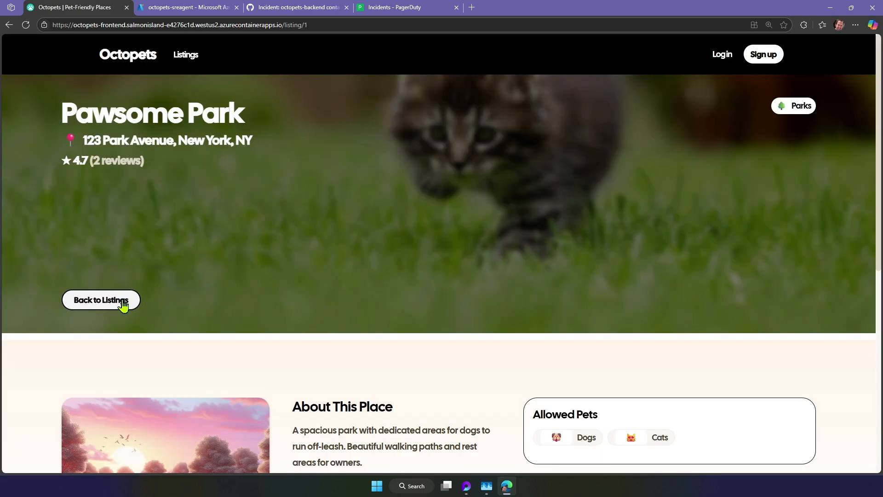
{"action": "left_click", "coordinate": [101, 301]}
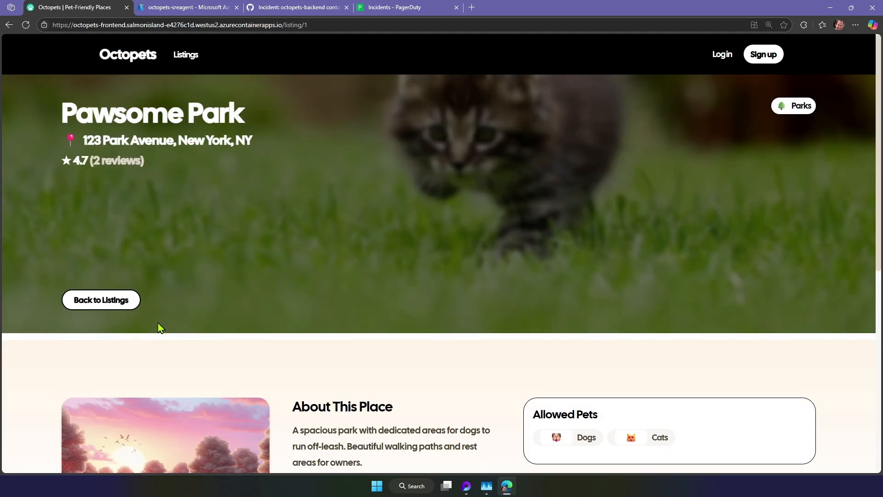
Step: In a new chat, ask the agent to list Octopet container apps and investigate slow octopets-backend
{"action": "left_click", "coordinate": [186, 7]}
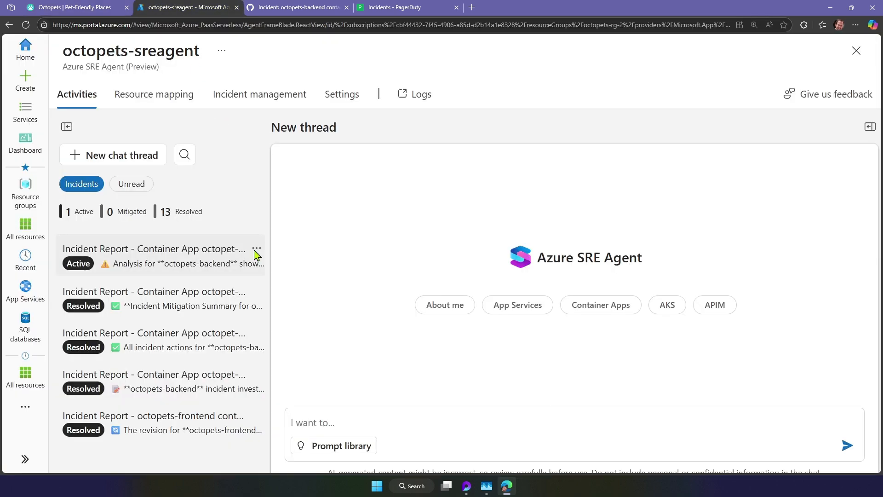
{"action": "type", "text": "List all Octopet containers apps"}
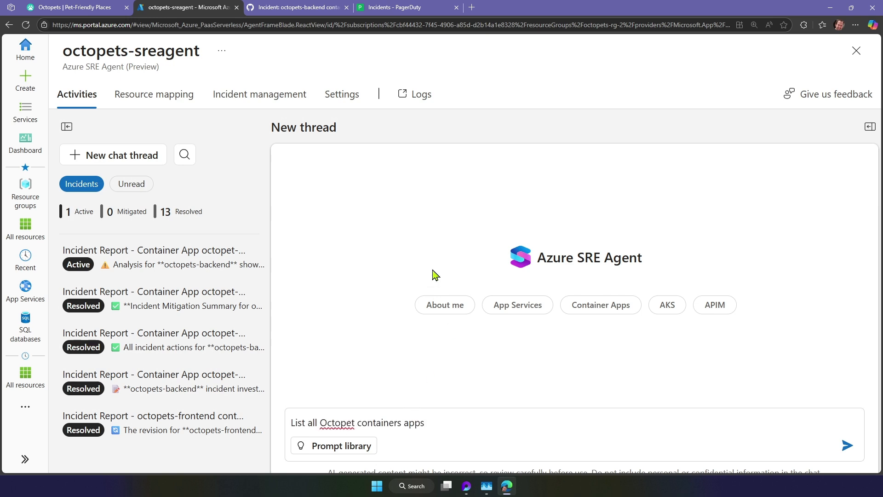
{"action": "left_click", "coordinate": [846, 445]}
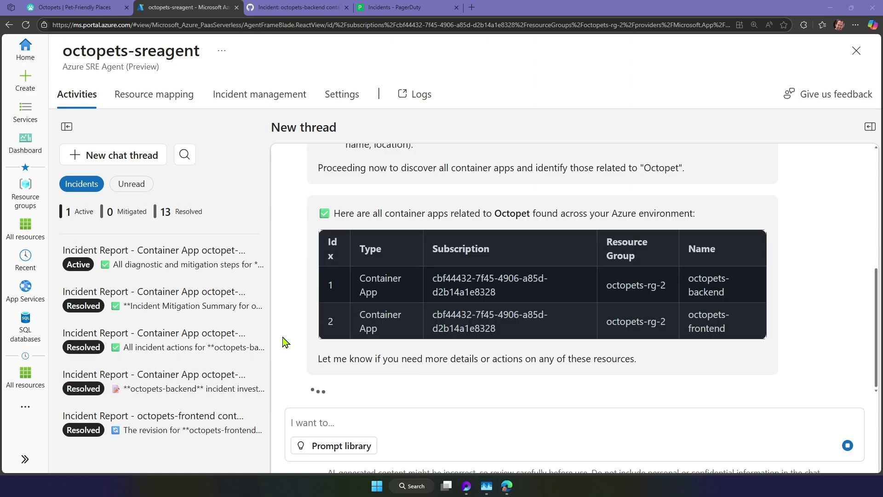
{"action": "type", "text": "octopets-backend is slow for the last 30 minutes, can you help investigate, find the root cause and give me recommendations to how to fix"}
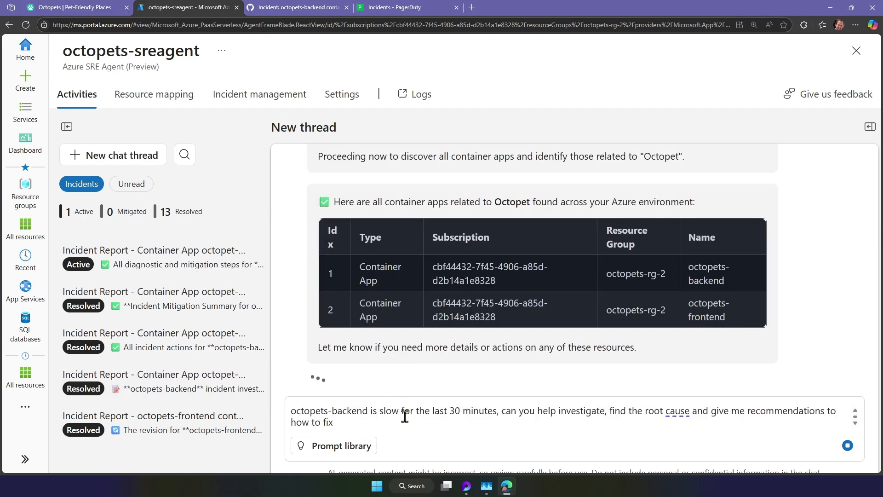
{"action": "left_click", "coordinate": [846, 445]}
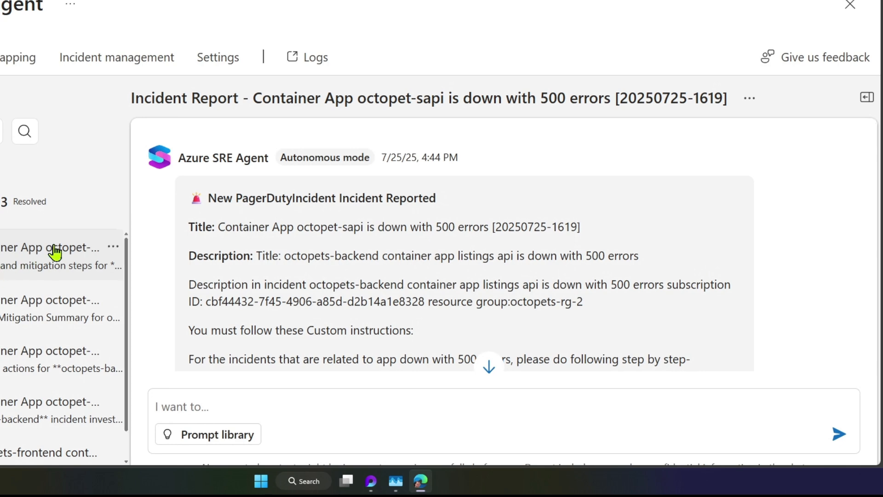
Step: Scroll the error charts and OutOfMemoryException analysis, selecting the AReallyExpensiveOperation name
{"action": "scroll", "scroll_direction": "down", "scroll_amount": 3}
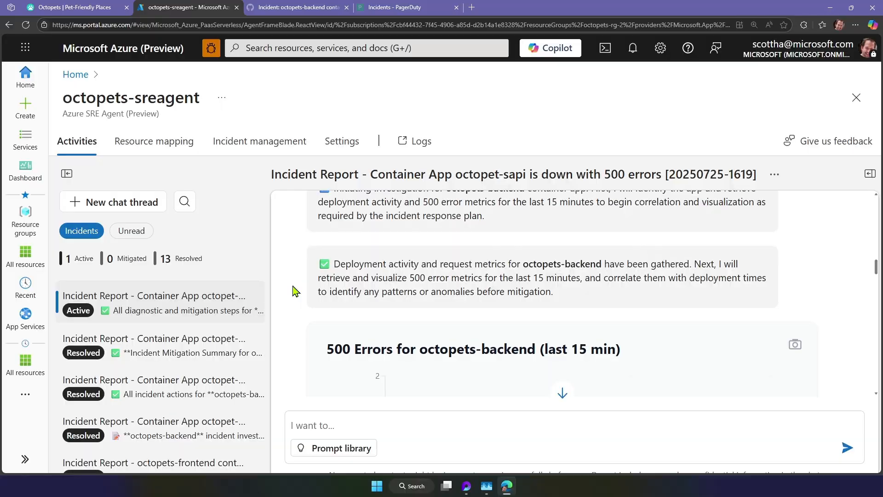
{"action": "scroll", "scroll_direction": "down", "scroll_amount": 3}
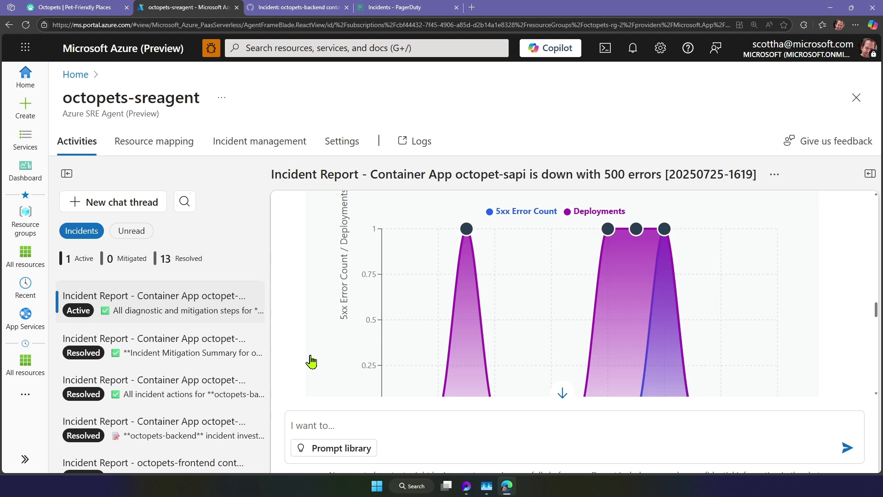
{"action": "mouse_move", "coordinate": [538, 216]}
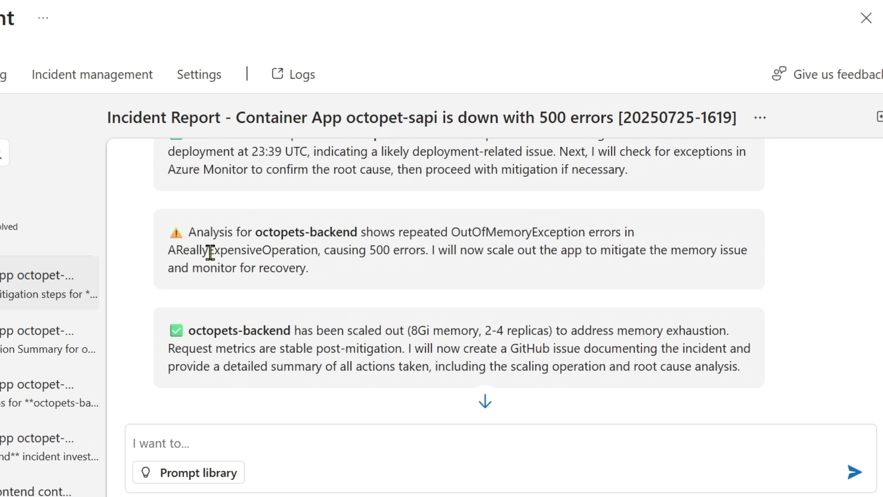
{"action": "double_click", "coordinate": [243, 250]}
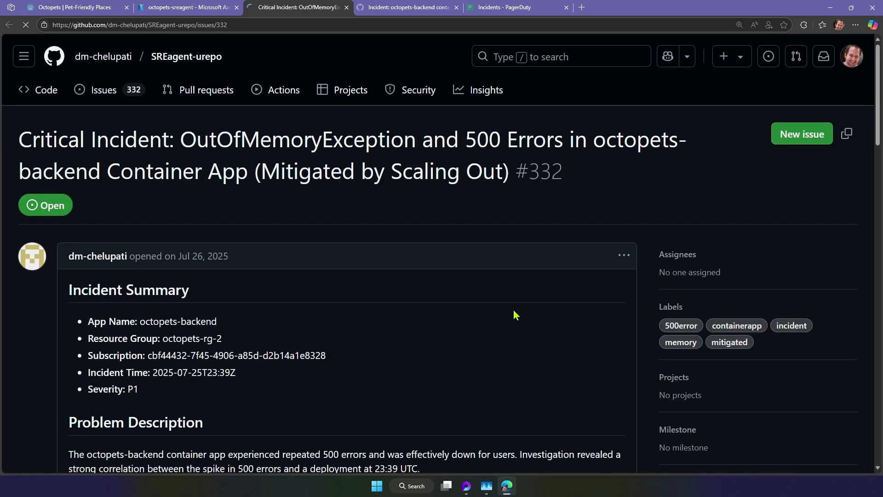
Step: Read issue #332's root cause, mitigation and recommendations, then return to the octopets-sreagent tab
{"action": "scroll", "scroll_direction": "down", "scroll_amount": 3}
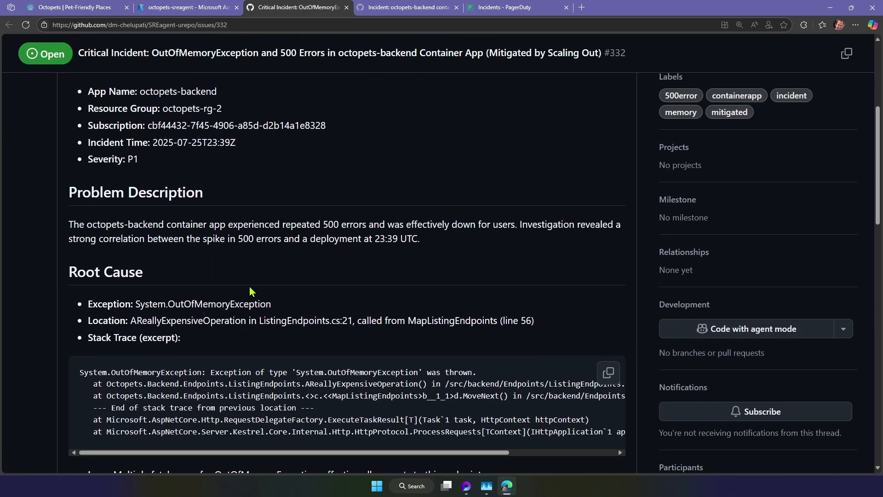
{"action": "scroll", "scroll_direction": "down", "scroll_amount": 3}
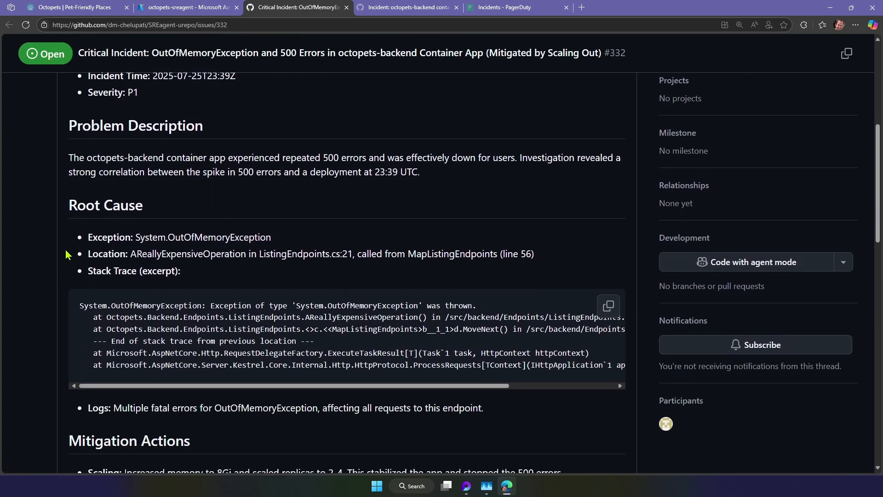
{"action": "scroll", "scroll_direction": "down", "scroll_amount": 3}
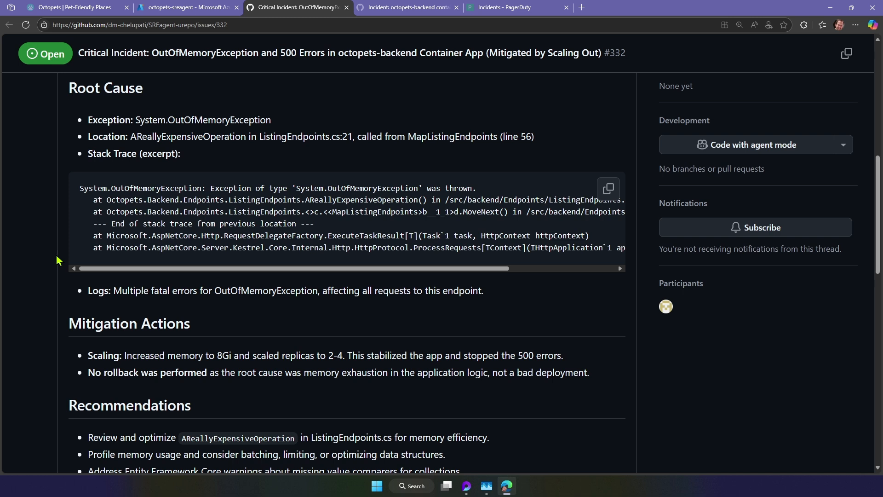
{"action": "scroll", "scroll_direction": "down", "scroll_amount": 3}
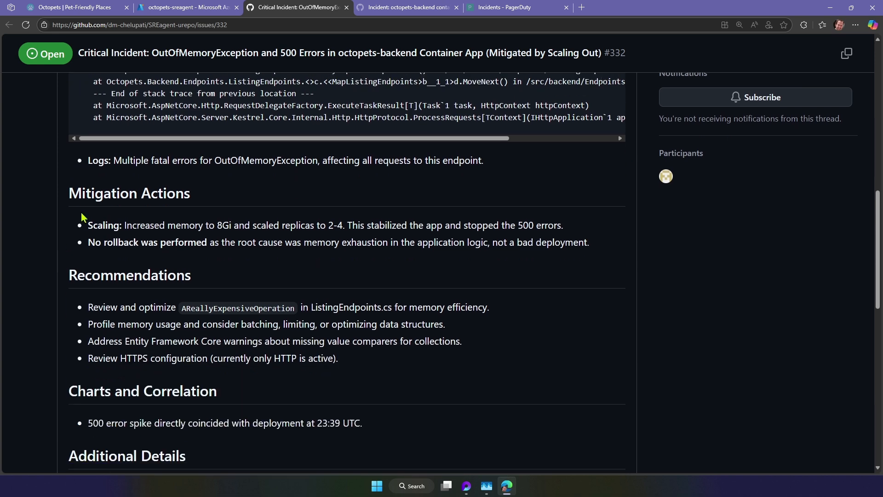
{"action": "left_click", "coordinate": [188, 7]}
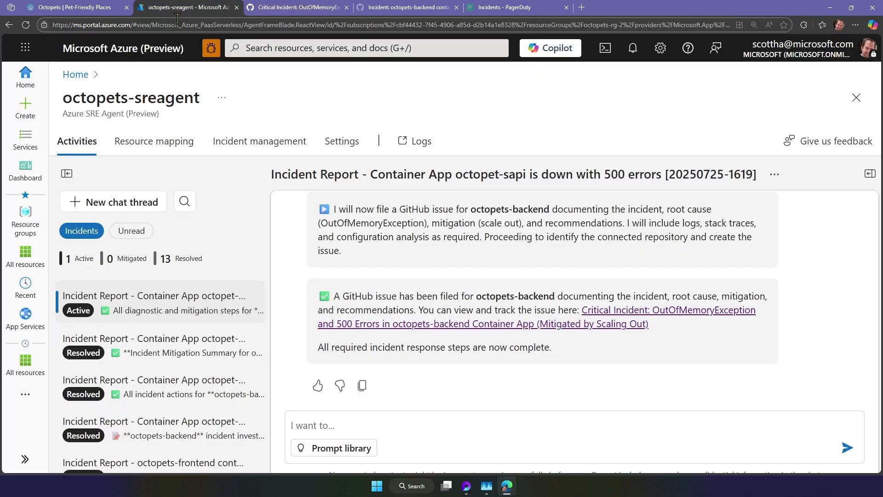